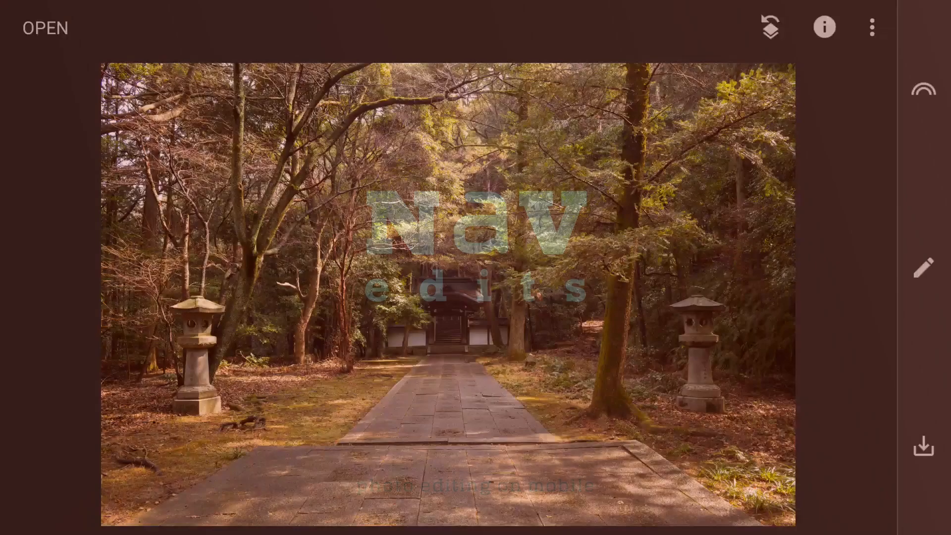
- Raise the photo's saturation to +8 in Tune Image and apply it
{"action": "left_click", "coordinate": [923, 268]}
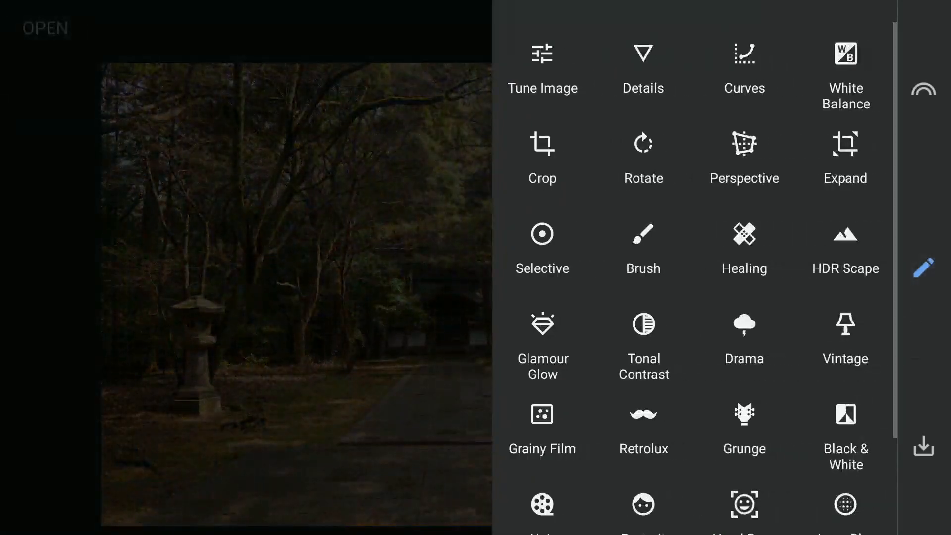
{"action": "left_click", "coordinate": [543, 55]}
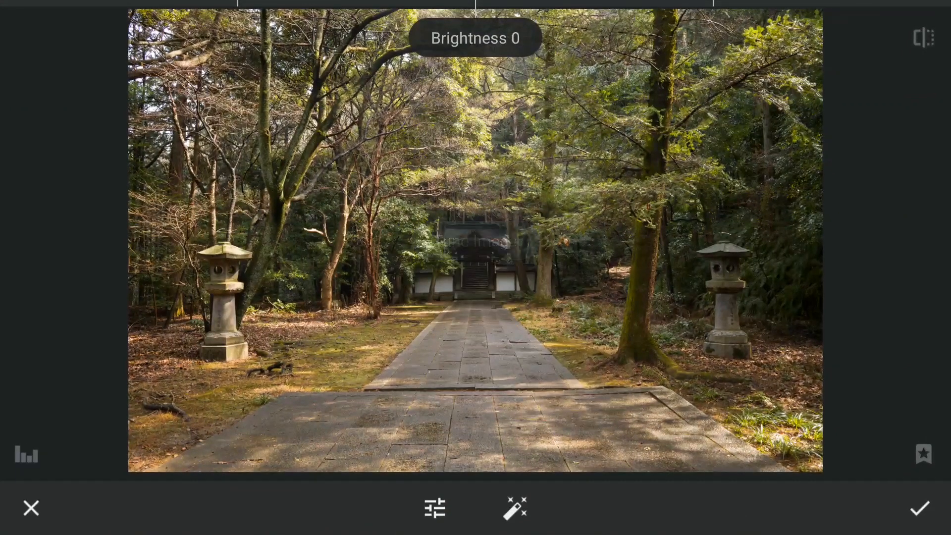
{"action": "left_click", "coordinate": [435, 512]}
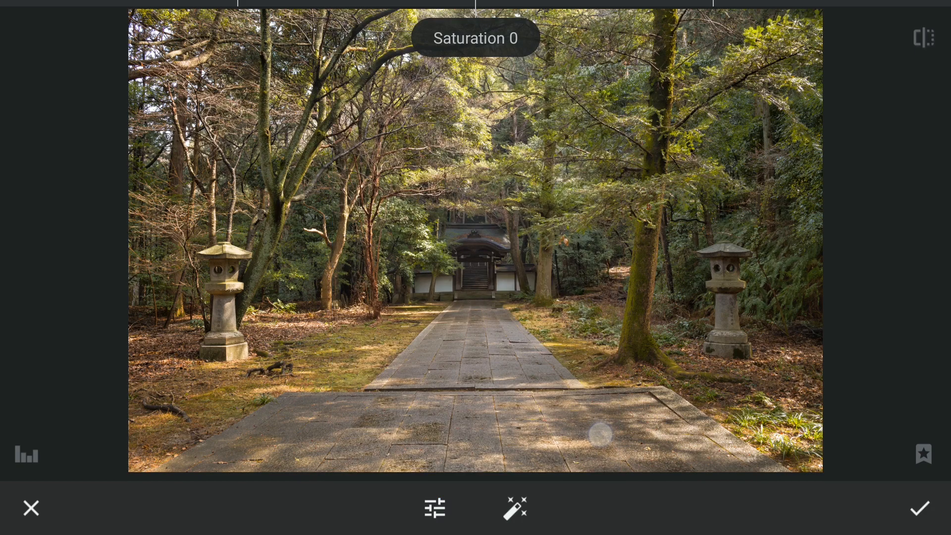
{"action": "left_click_drag", "start_coordinate": [601, 434], "coordinate": [574, 363]}
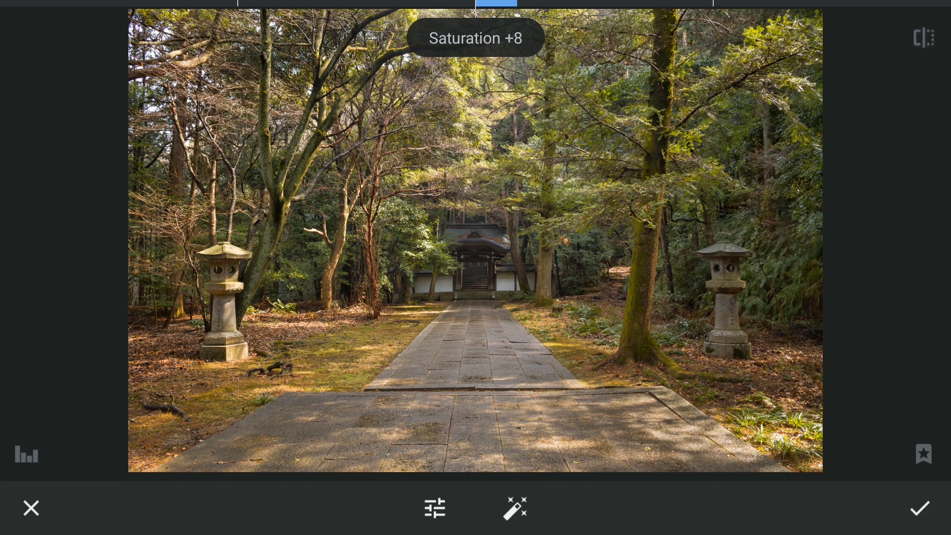
{"action": "left_click", "coordinate": [920, 508]}
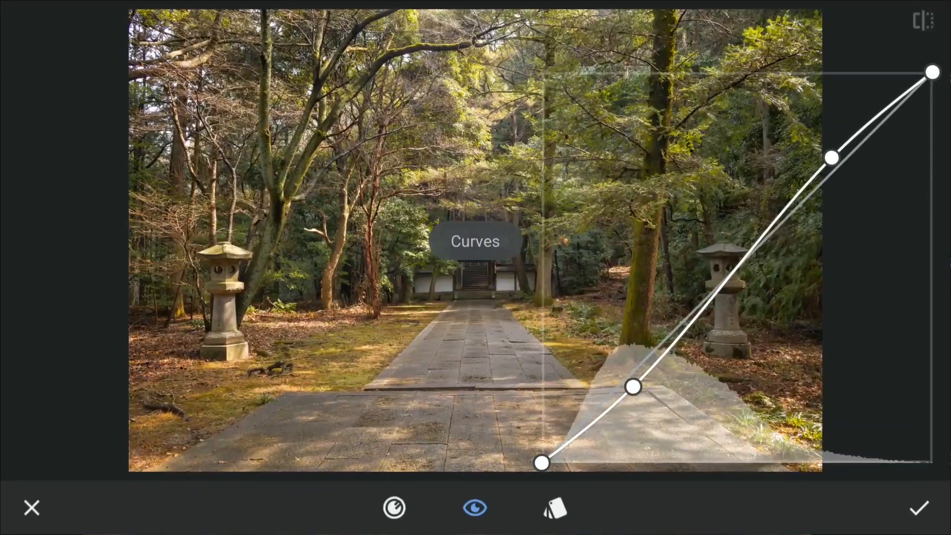
- Shape the tone curve into a gentle contrast-adding S and apply it
{"action": "left_click", "coordinate": [553, 522]}
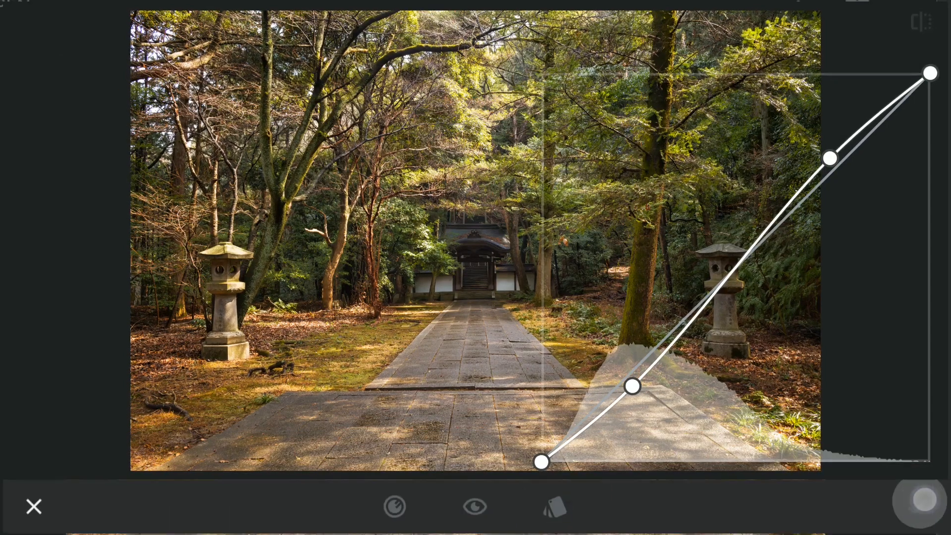
{"action": "left_click", "coordinate": [34, 507]}
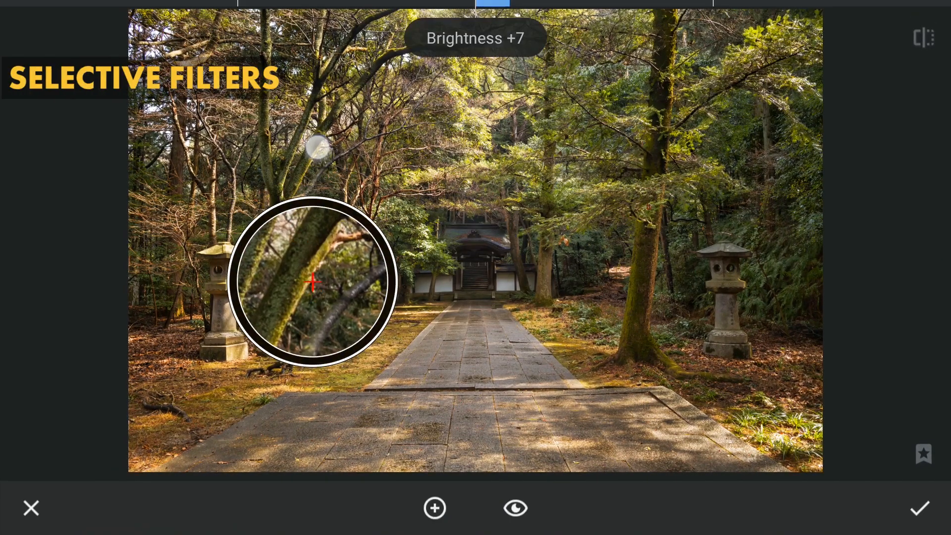
- Place a selective point on the left tree trunk, darken it to brightness -53, and cycle its adjustment to structure
{"action": "left_click_drag", "start_coordinate": [313, 284], "coordinate": [310, 223]}
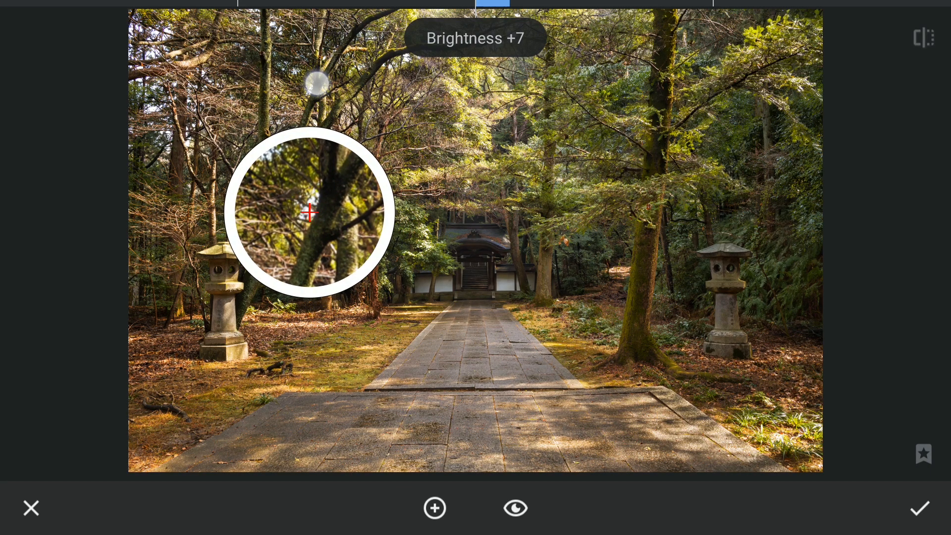
{"action": "left_click_drag", "start_coordinate": [309, 213], "coordinate": [310, 92]}
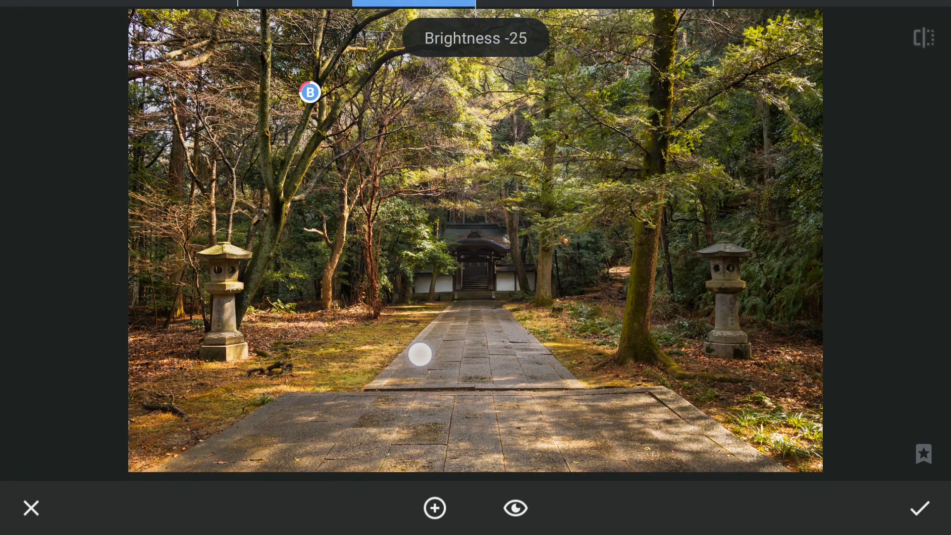
{"action": "left_click_drag", "start_coordinate": [421, 355], "coordinate": [333, 355]}
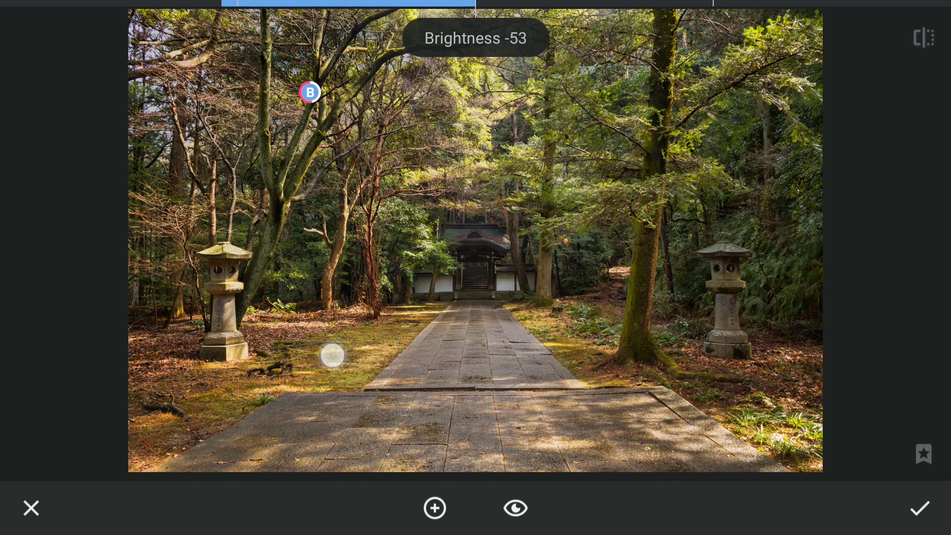
{"action": "left_click_drag", "start_coordinate": [332, 356], "coordinate": [162, 356]}
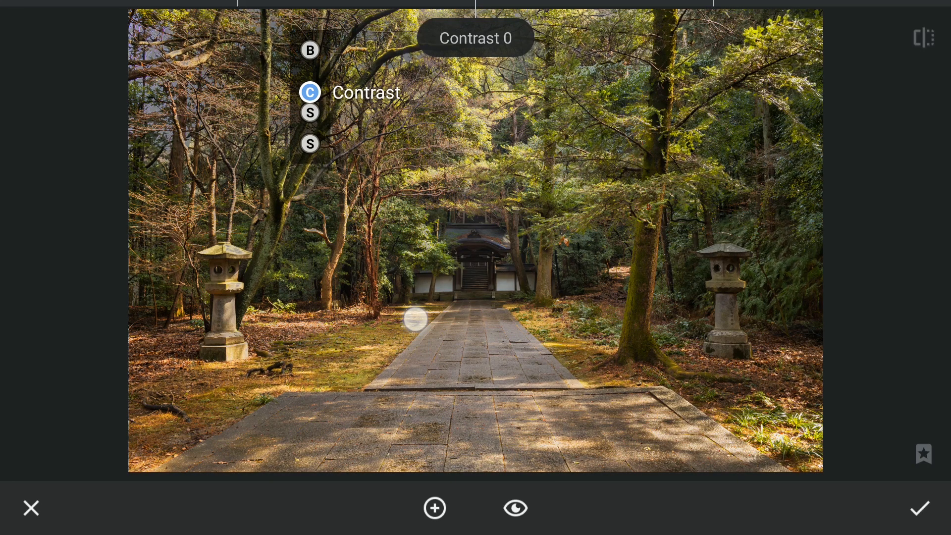
{"action": "left_click_drag", "start_coordinate": [415, 319], "coordinate": [415, 291]}
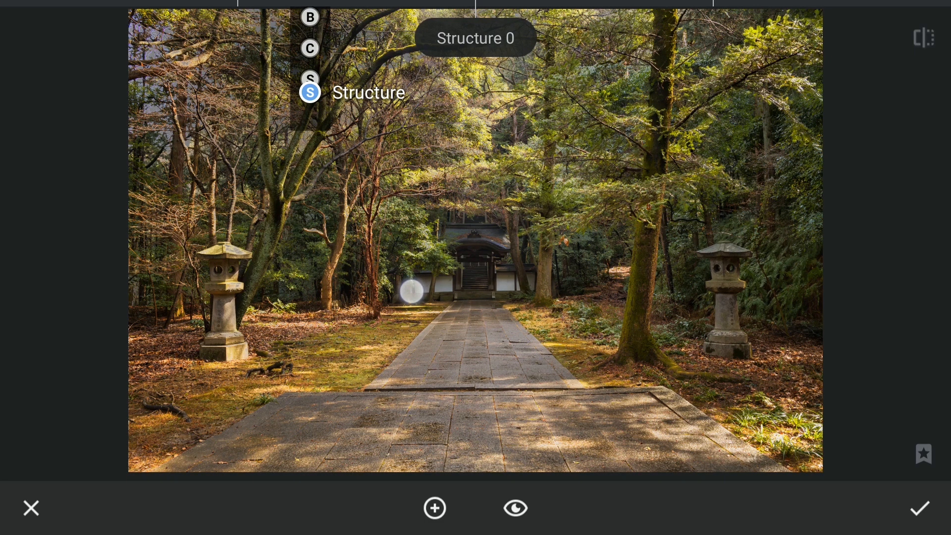
{"action": "left_click_drag", "start_coordinate": [411, 290], "coordinate": [253, 322]}
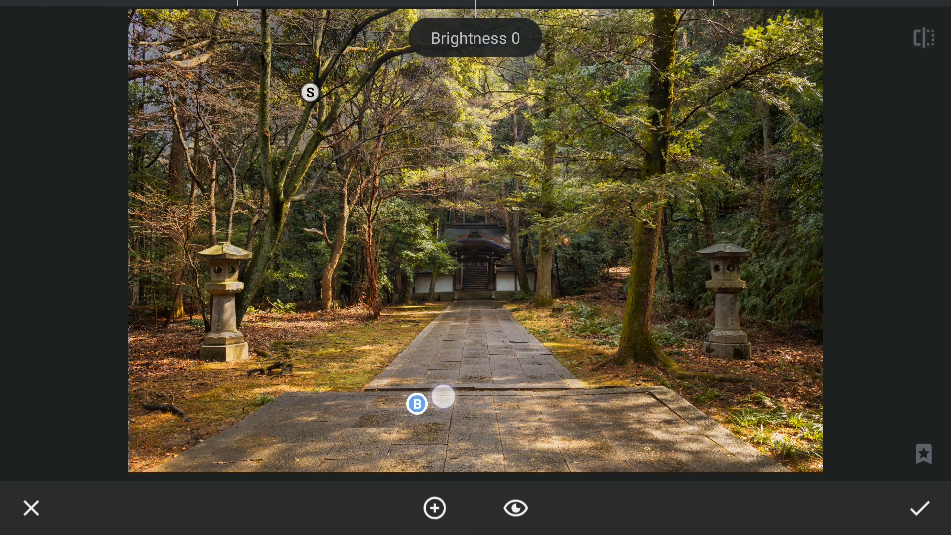
- Add path and bottom-corner control points, enlarge the path area, darken the bottom-left to -100, and compare
{"action": "left_click_drag", "start_coordinate": [417, 404], "coordinate": [555, 446]}
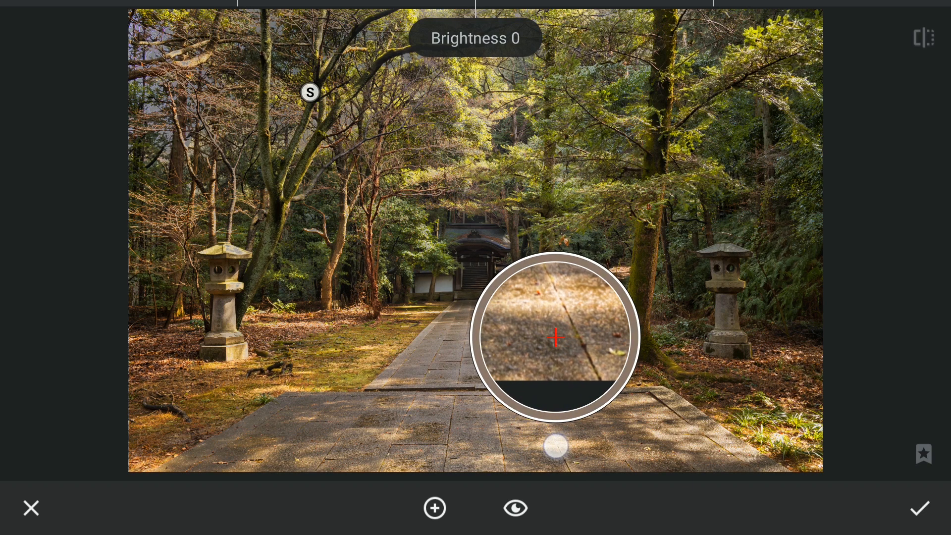
{"action": "left_click", "coordinate": [557, 446]}
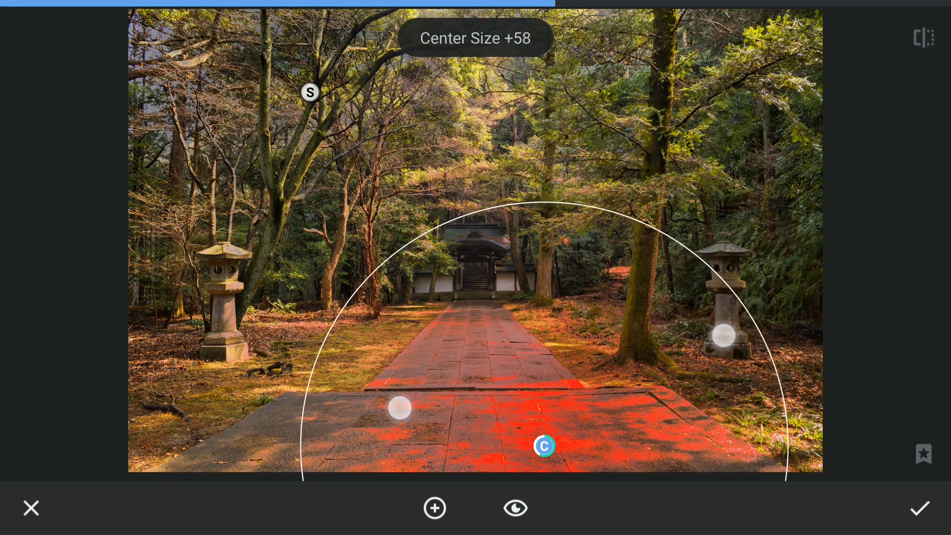
{"action": "left_click_drag", "start_coordinate": [399, 407], "coordinate": [231, 426]}
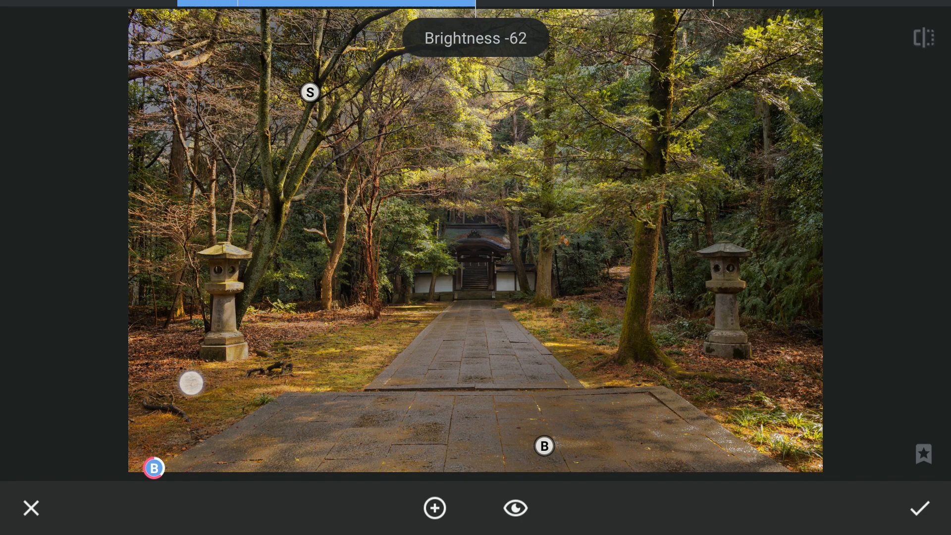
{"action": "left_click_drag", "start_coordinate": [191, 385], "coordinate": [351, 371]}
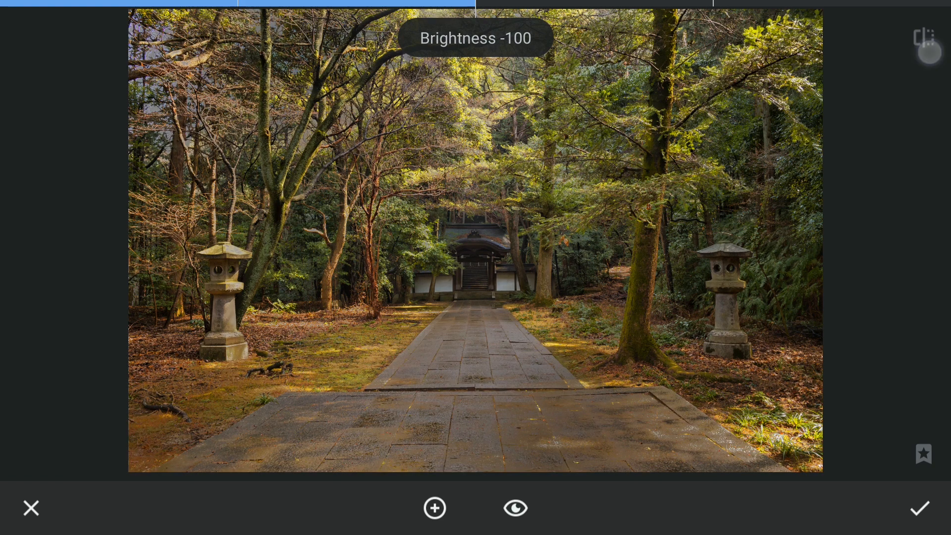
{"action": "left_click", "coordinate": [434, 508]}
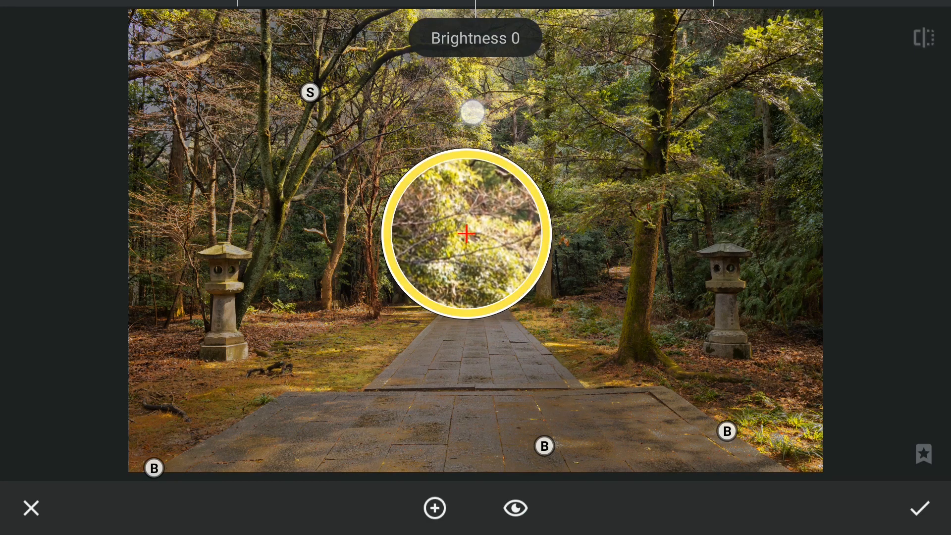
- Place a control point on the sunlit foliage above the temple and adjust its saturation
{"action": "left_click_drag", "start_coordinate": [466, 234], "coordinate": [468, 112]}
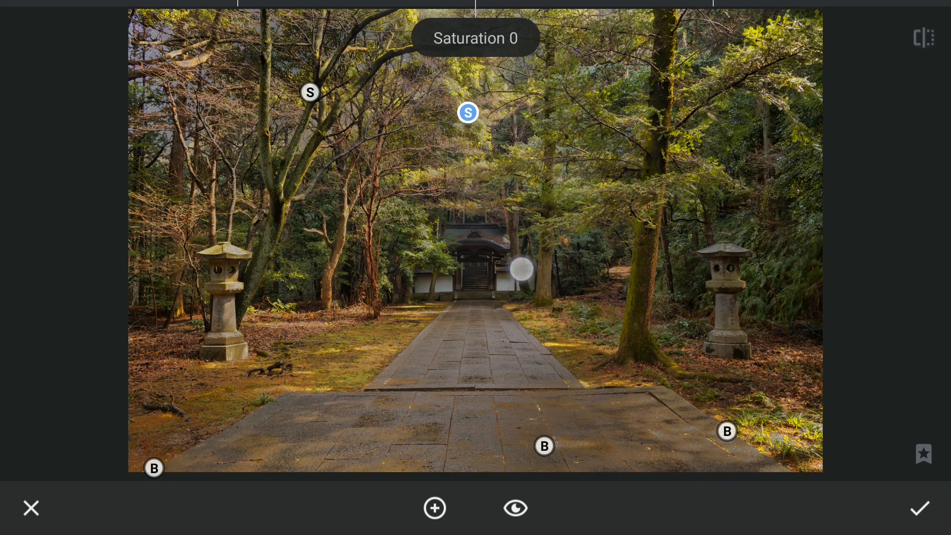
{"action": "left_click_drag", "start_coordinate": [520, 269], "coordinate": [581, 307]}
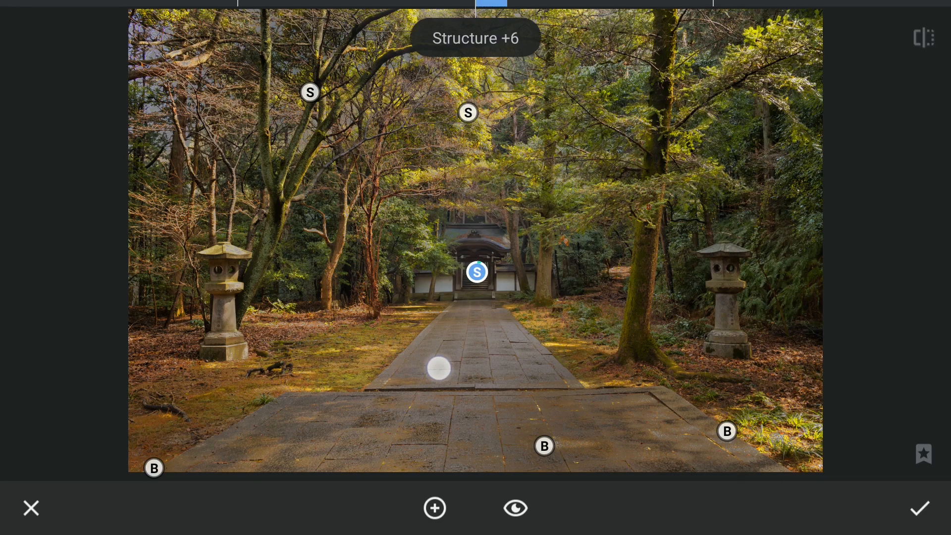
- Add structure +6 to the temple gate point and compare against the original
{"action": "left_click_drag", "start_coordinate": [439, 369], "coordinate": [545, 353]}
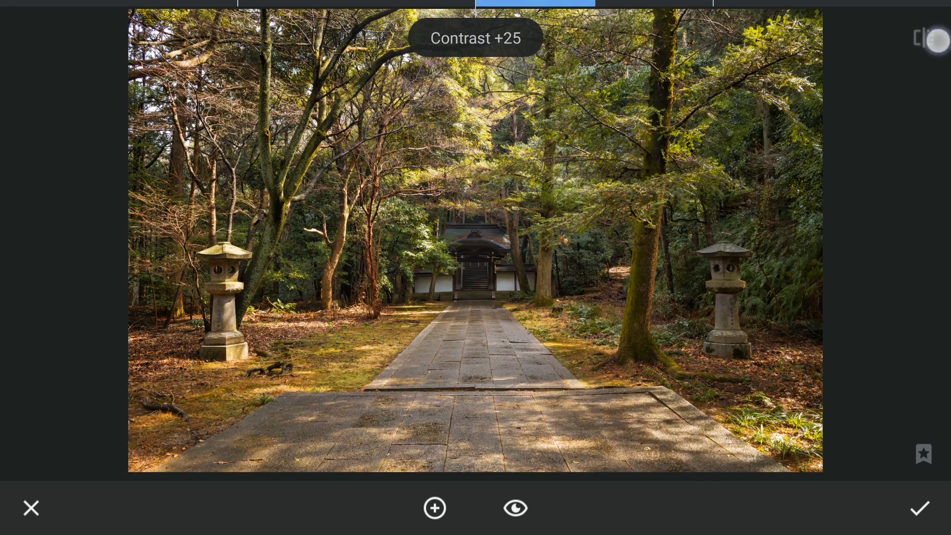
{"action": "left_click", "coordinate": [920, 508]}
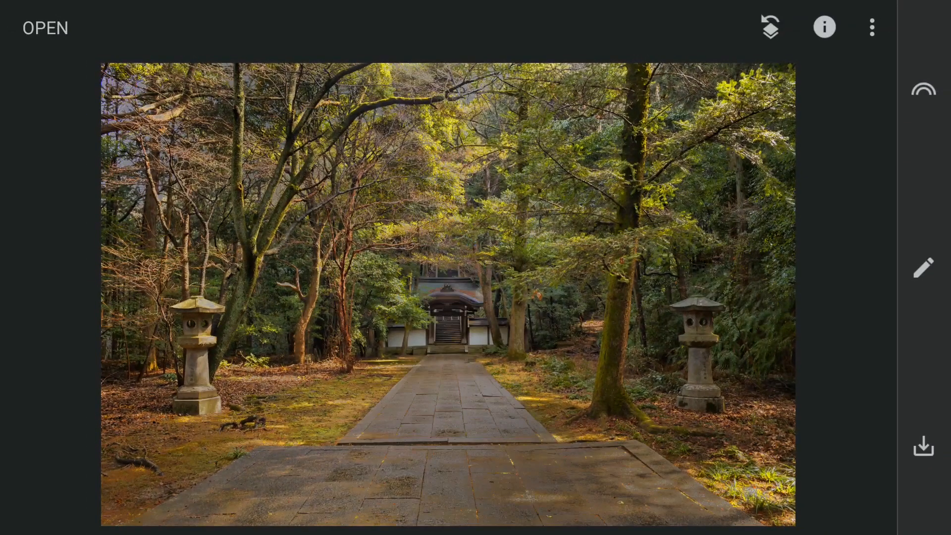
- Heal away the distracting spot in the bottom-right corner
{"action": "left_click", "coordinate": [924, 268]}
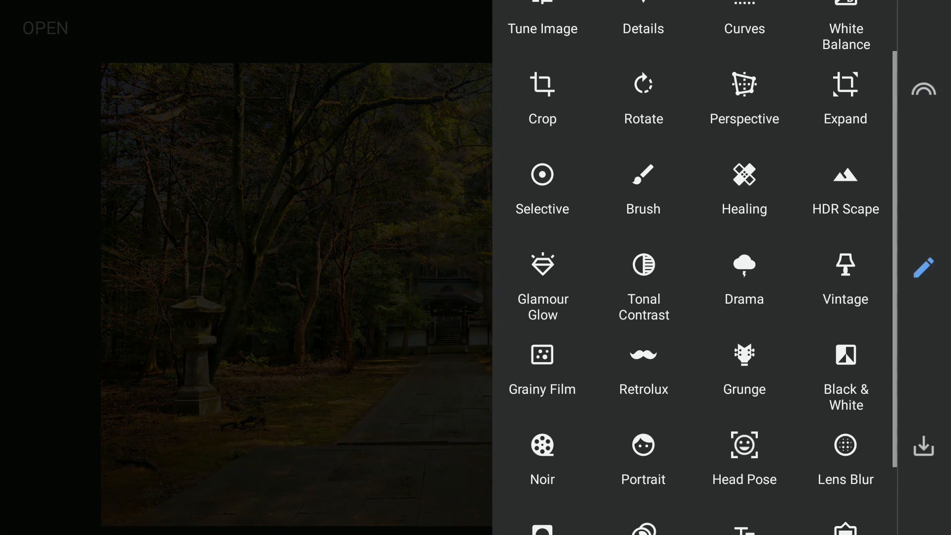
{"action": "left_click", "coordinate": [745, 185]}
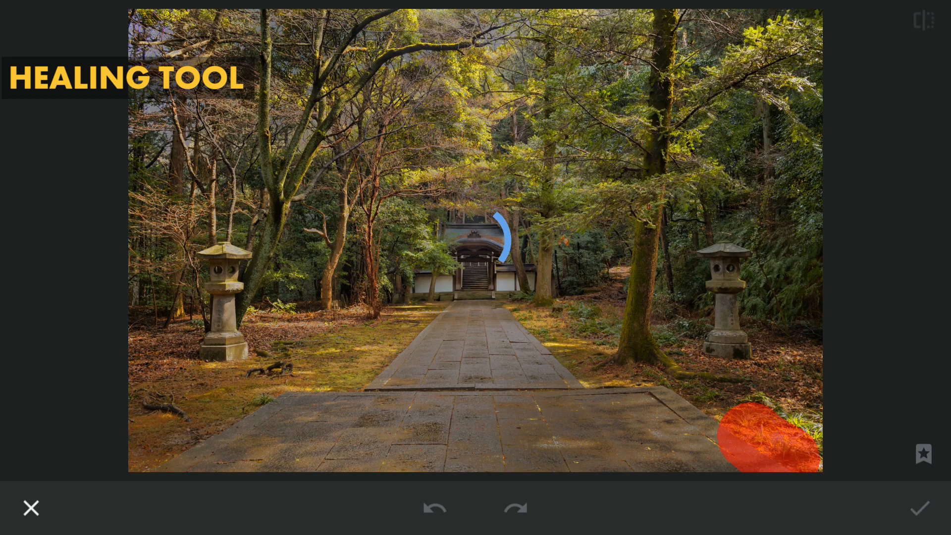
{"action": "left_click", "coordinate": [435, 508]}
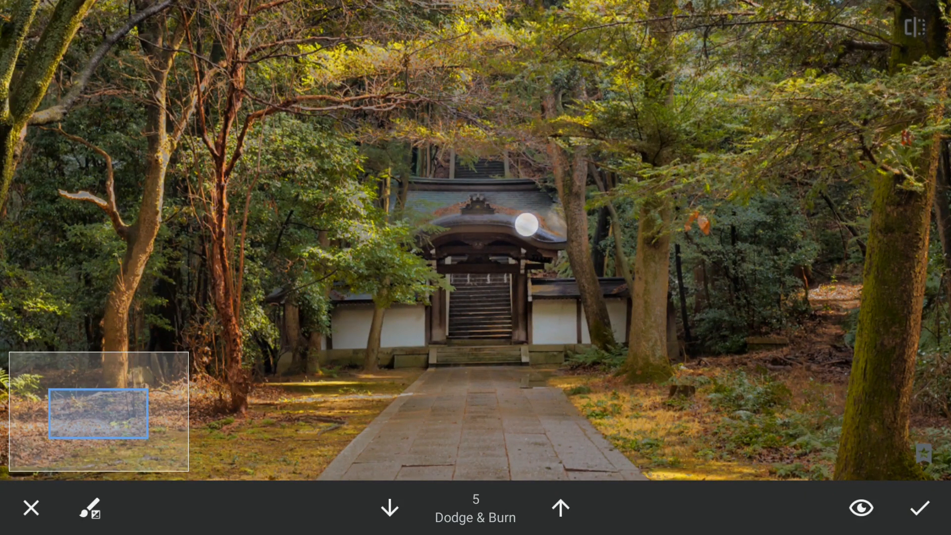
- Paint Dodge & Burn at 5 over the temple gate to brighten it, then compare
{"action": "left_click_drag", "start_coordinate": [526, 226], "coordinate": [501, 306]}
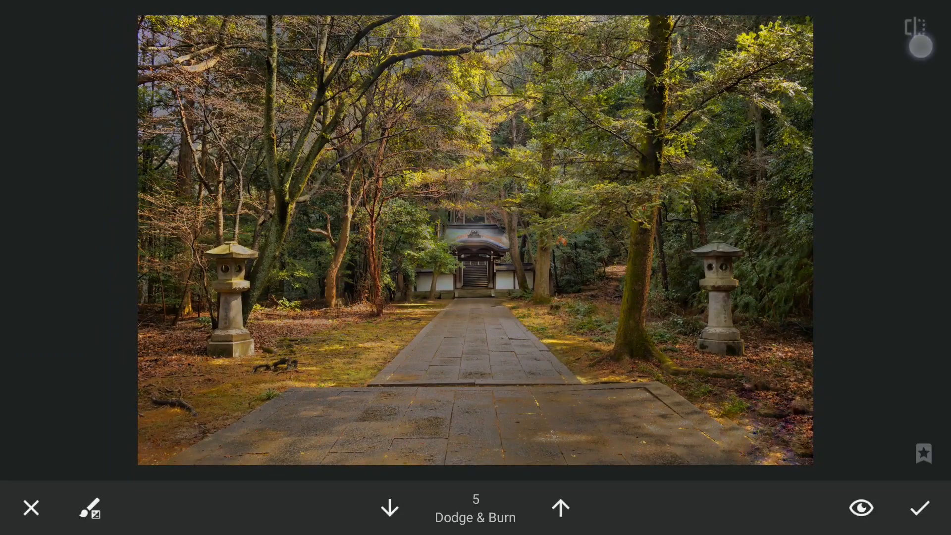
{"action": "left_click", "coordinate": [921, 509]}
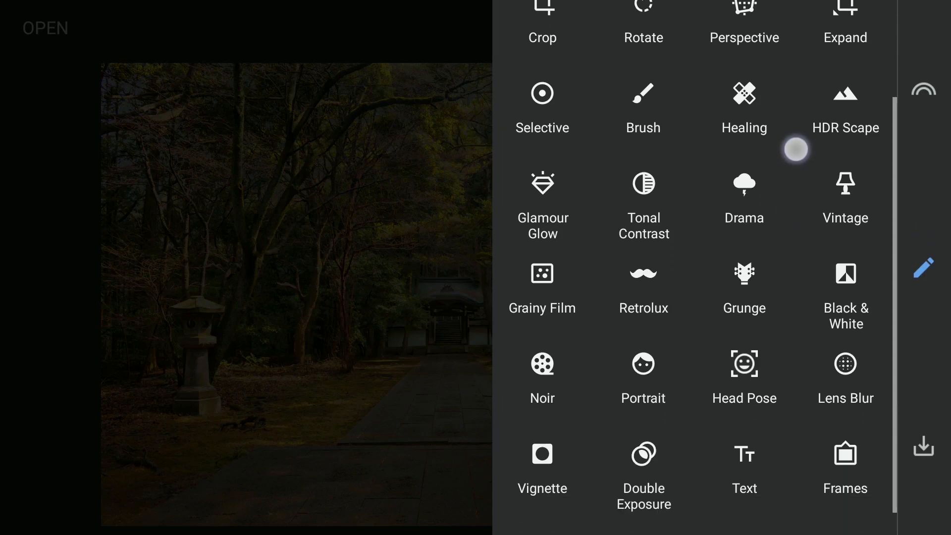
- Apply the Vintage look with vignette strength raised to about +51
{"action": "left_click", "coordinate": [845, 185]}
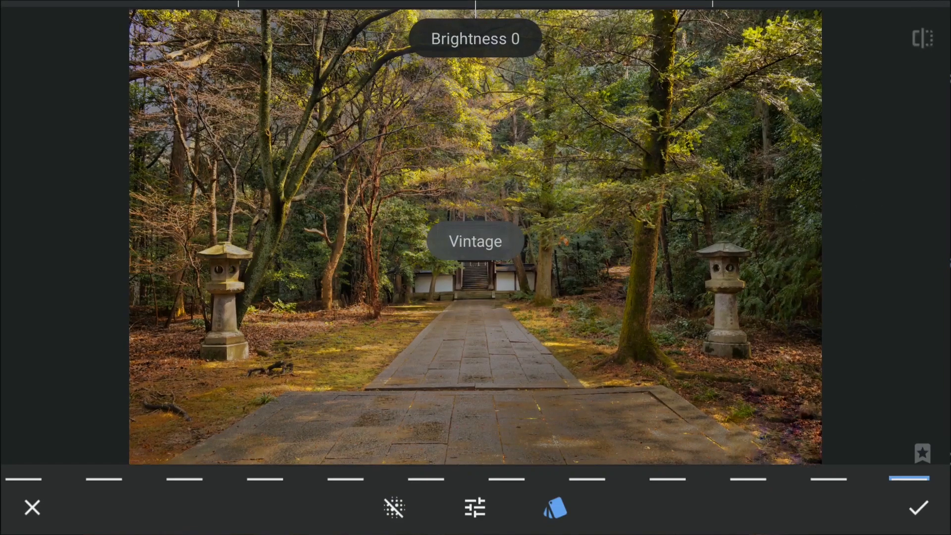
{"action": "left_click", "coordinate": [552, 509]}
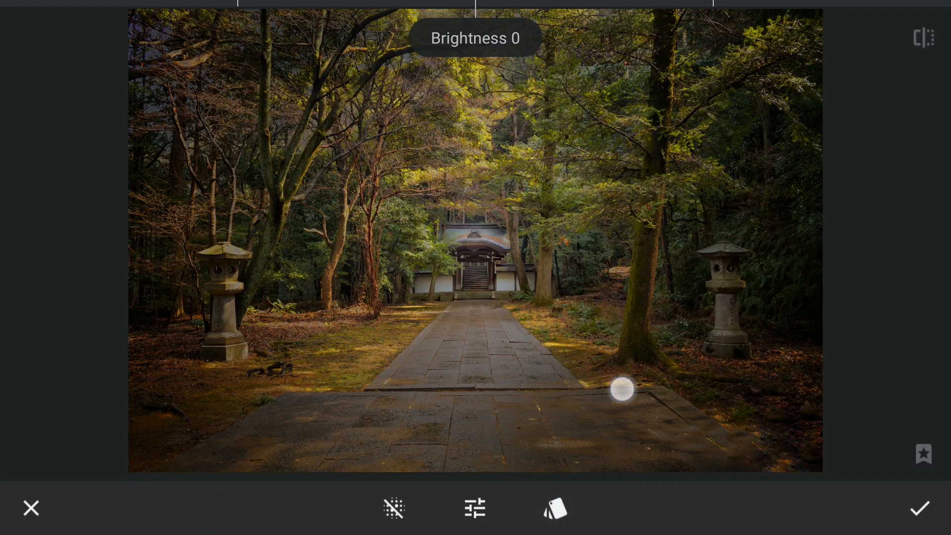
{"action": "left_click", "coordinate": [476, 508]}
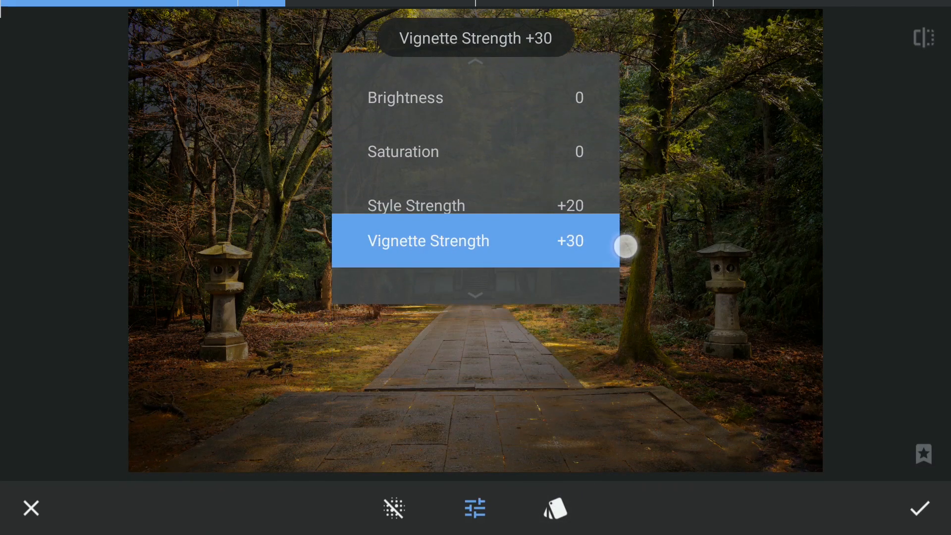
{"action": "left_click_drag", "start_coordinate": [628, 245], "coordinate": [613, 394]}
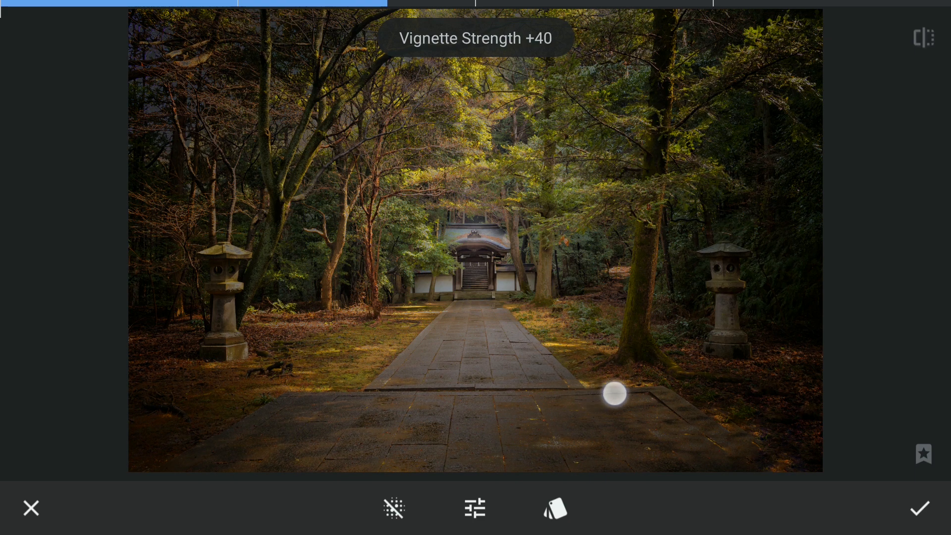
{"action": "left_click_drag", "start_coordinate": [614, 396], "coordinate": [688, 388]}
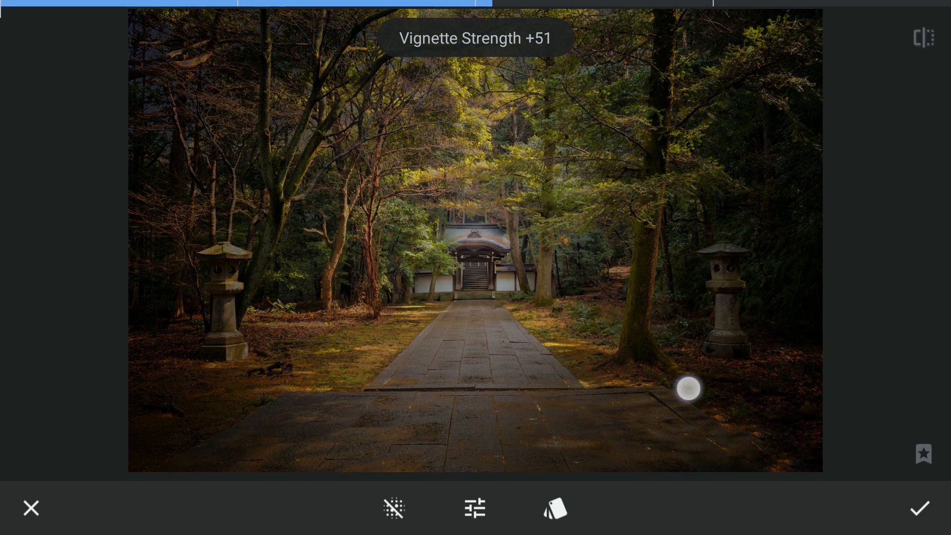
{"action": "left_click", "coordinate": [474, 508]}
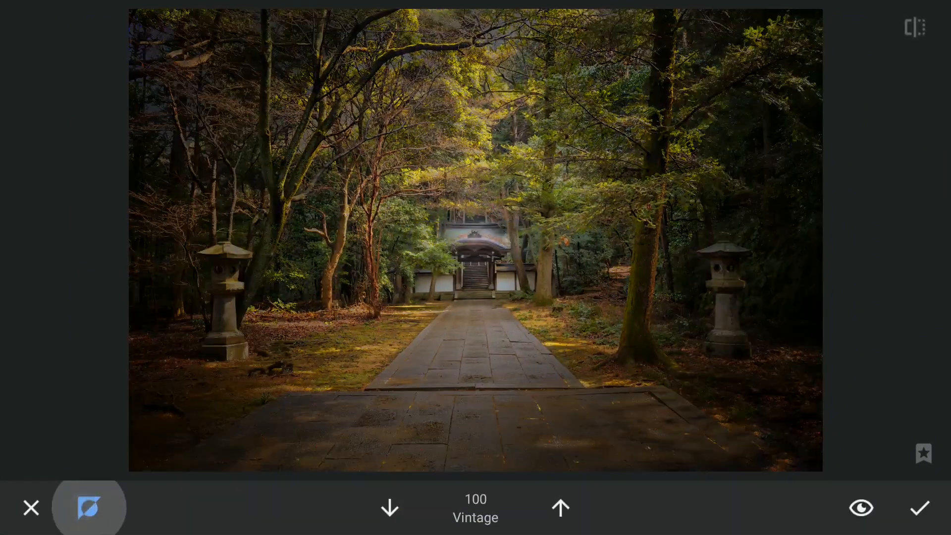
- Dial the Vintage stack-brush strength between 50 and 75, settling at 75
{"action": "left_click", "coordinate": [390, 508]}
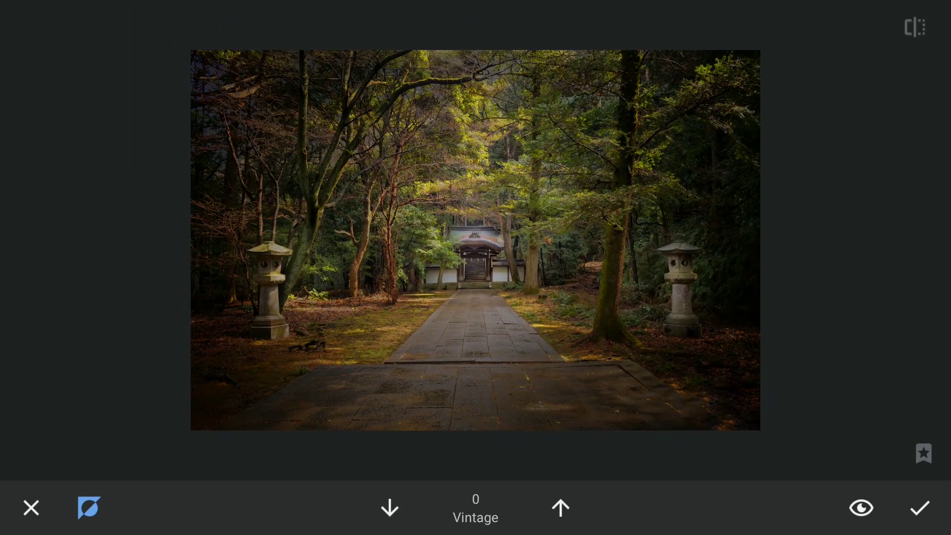
{"action": "left_click", "coordinate": [561, 509]}
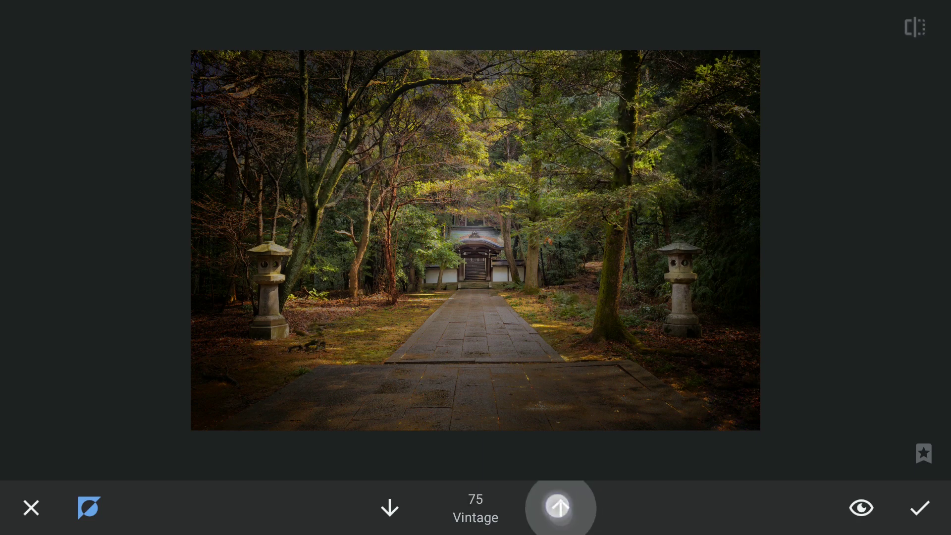
{"action": "left_click", "coordinate": [389, 508]}
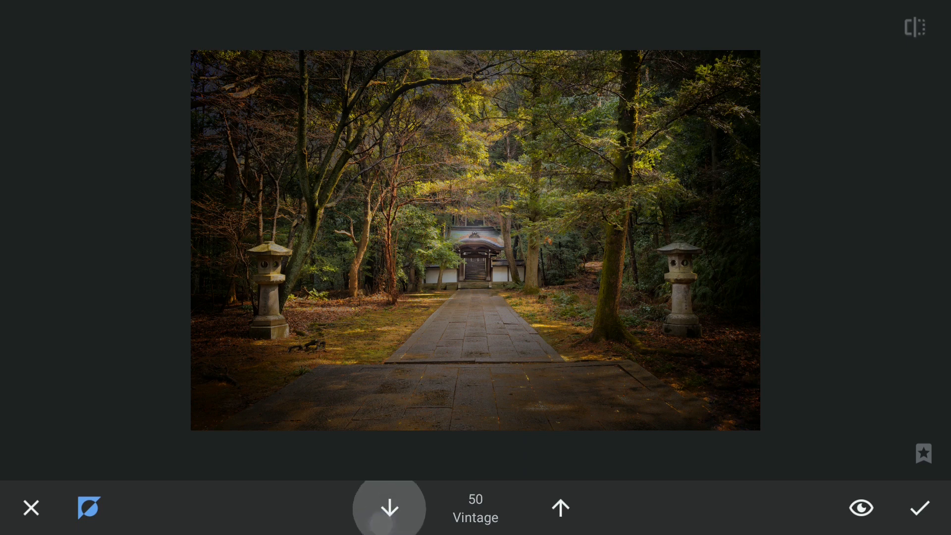
{"action": "left_click", "coordinate": [561, 509]}
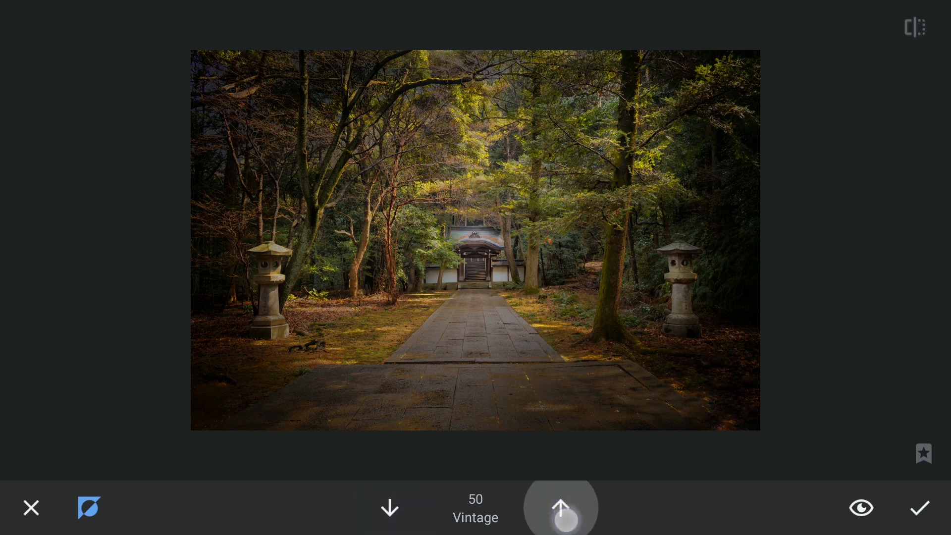
{"action": "left_click", "coordinate": [562, 515]}
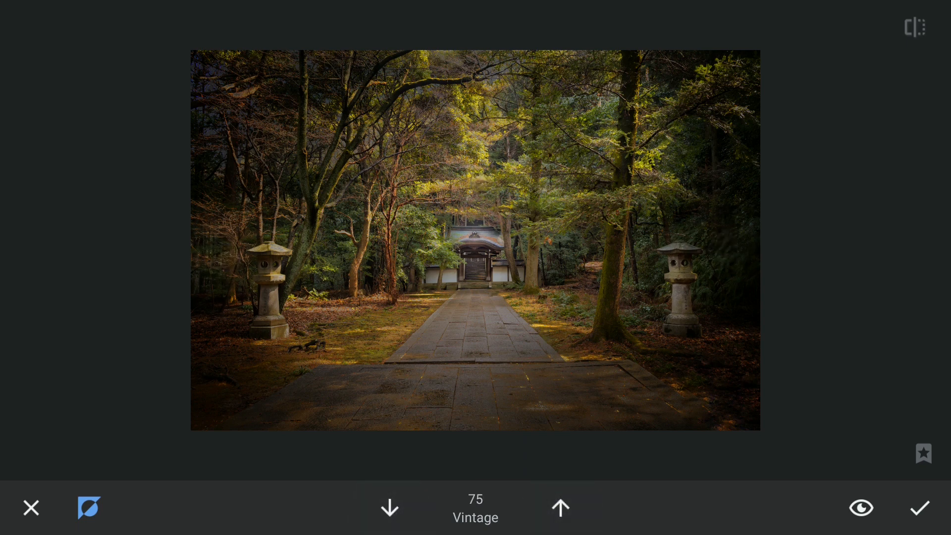
{"action": "left_click", "coordinate": [559, 509]}
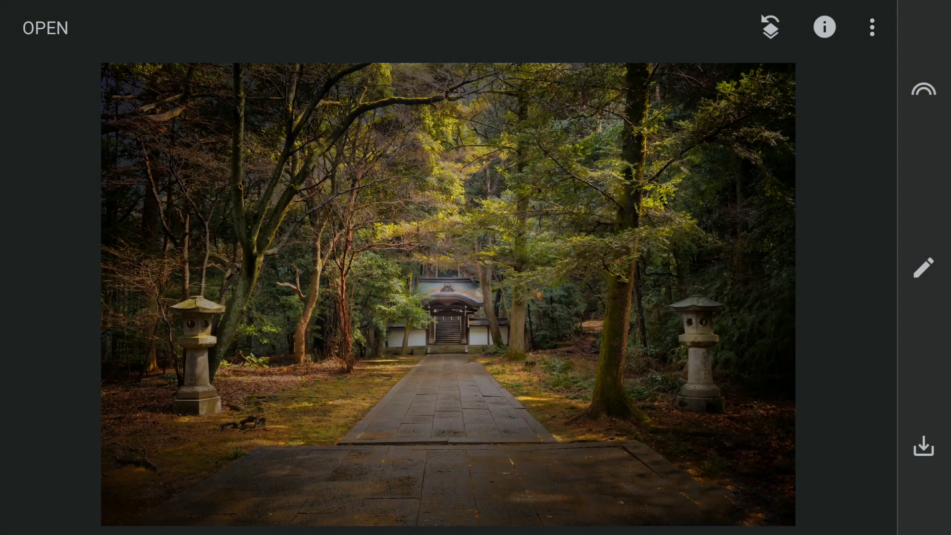
- Share the finished photo from Snapseed into Lightroom via Add to Lr
{"action": "left_click", "coordinate": [924, 446]}
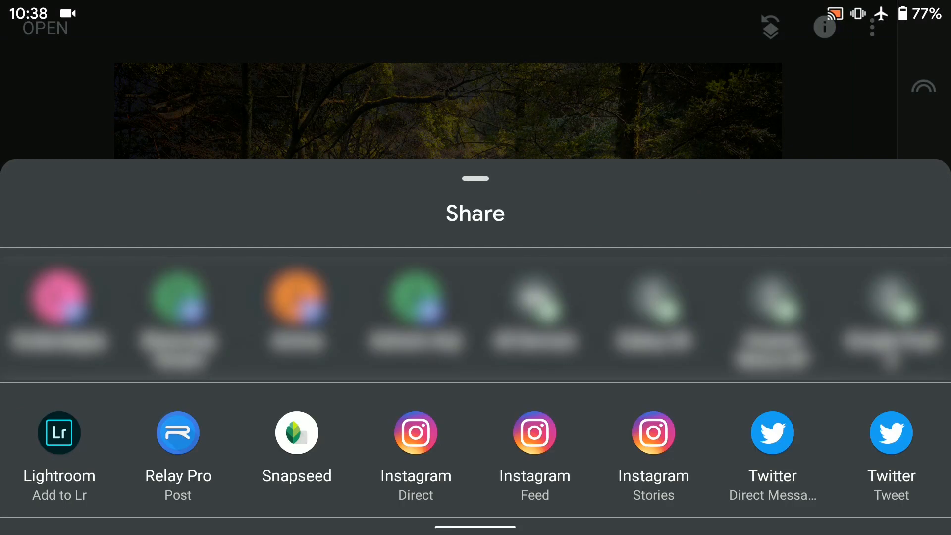
{"action": "left_click", "coordinate": [59, 433]}
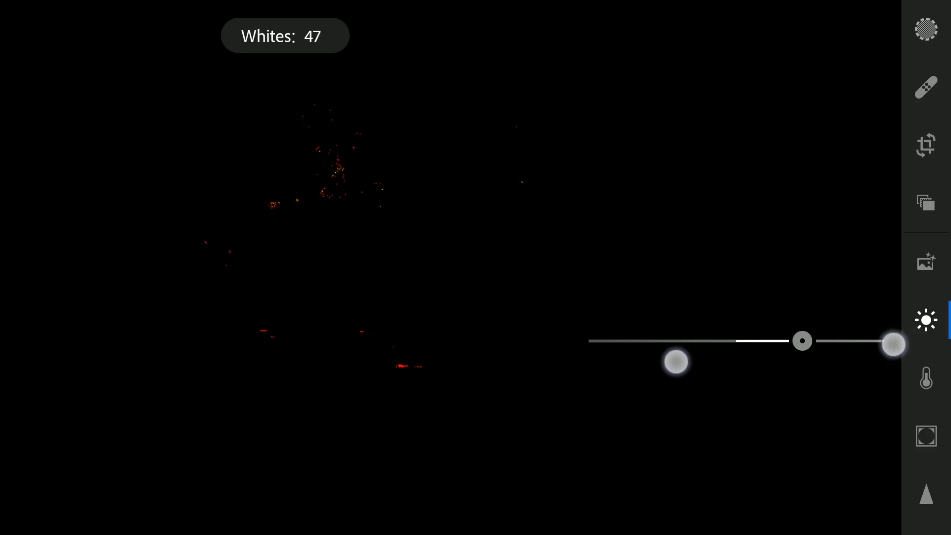
- Raise Whites to 47 while checking the clipping preview for blown highlights
{"action": "left_click_drag", "start_coordinate": [894, 344], "coordinate": [874, 344]}
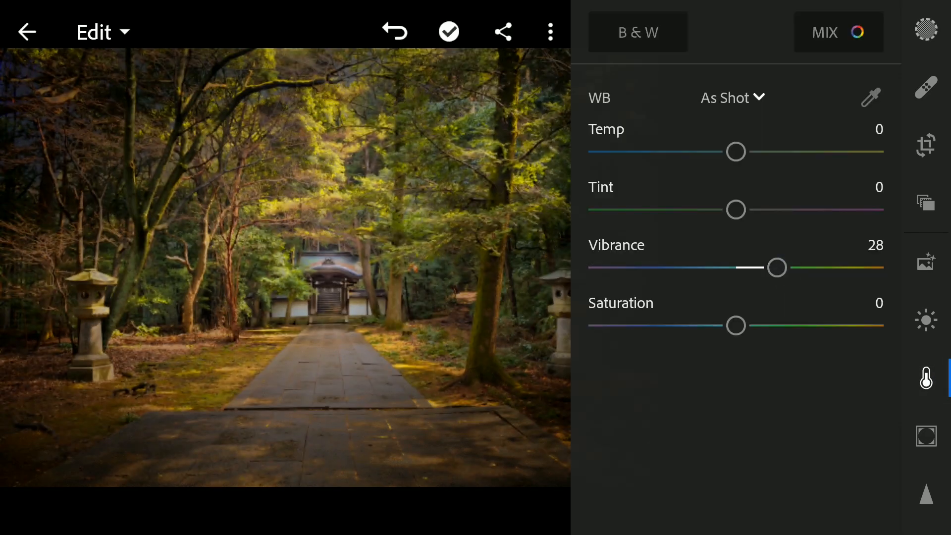
- In Color Mix, shift the green range hue to 12 and boost its saturation
{"action": "left_click", "coordinate": [838, 32]}
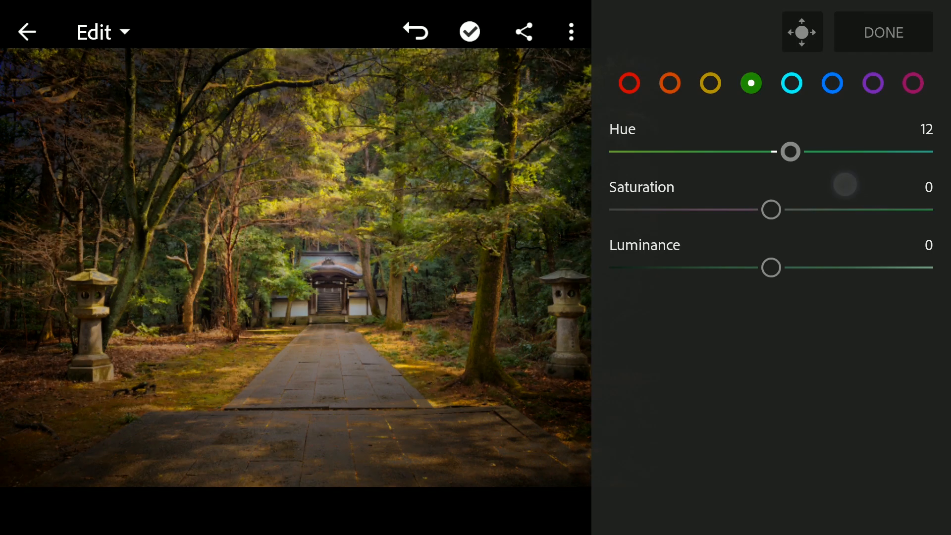
{"action": "left_click_drag", "start_coordinate": [771, 209], "coordinate": [810, 209]}
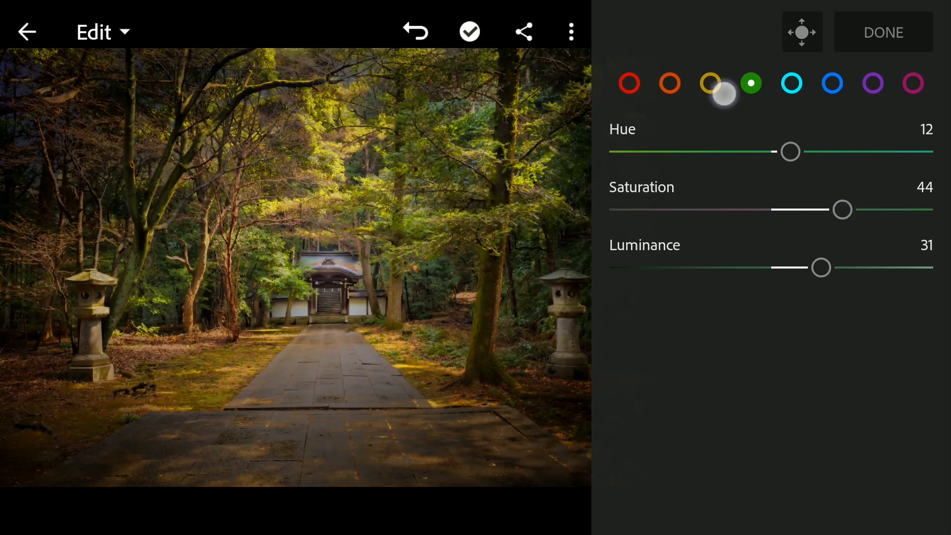
{"action": "left_click_drag", "start_coordinate": [790, 151], "coordinate": [812, 155]}
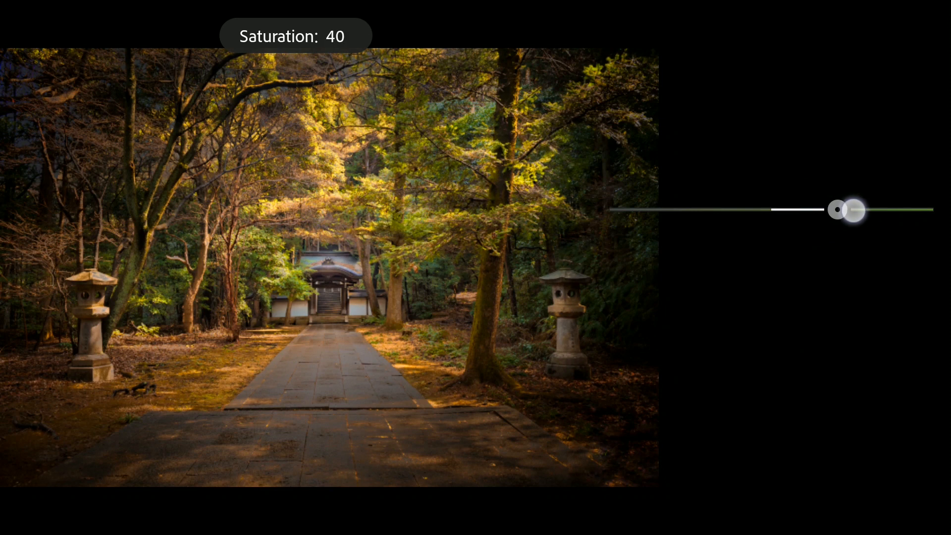
- Push saturation to 61 and fine-tune the orange range's hue, saturation and luminance
{"action": "left_click_drag", "start_coordinate": [843, 209], "coordinate": [877, 209]}
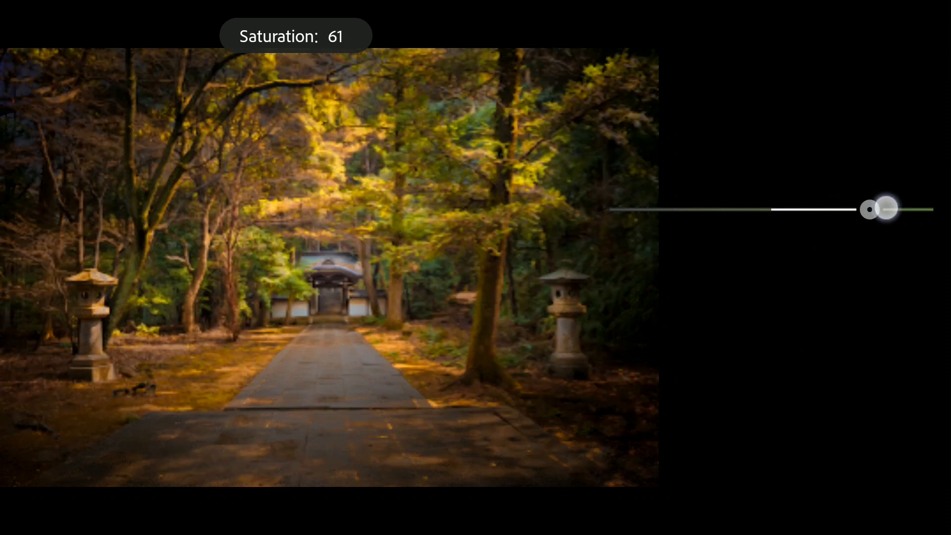
{"action": "left_click_drag", "start_coordinate": [872, 209], "coordinate": [879, 209]}
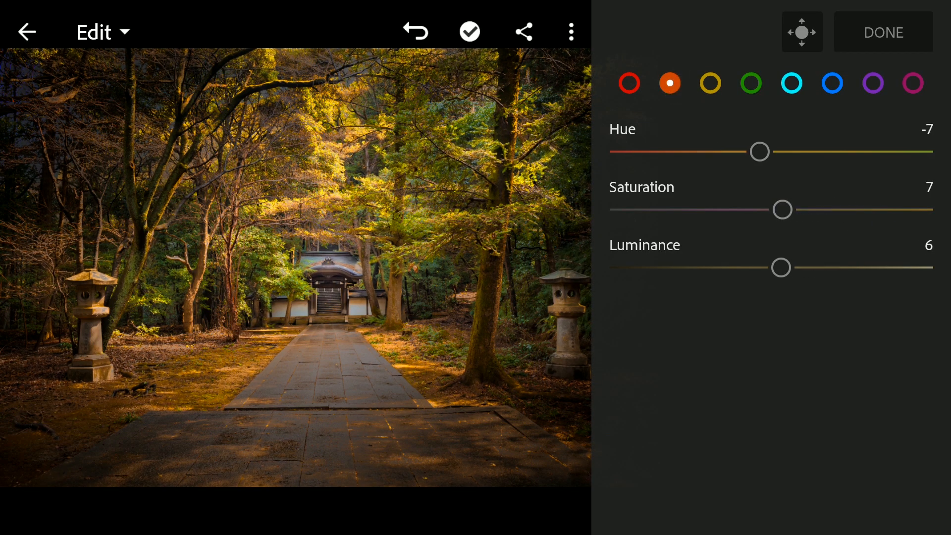
{"action": "left_click_drag", "start_coordinate": [781, 266], "coordinate": [874, 266]}
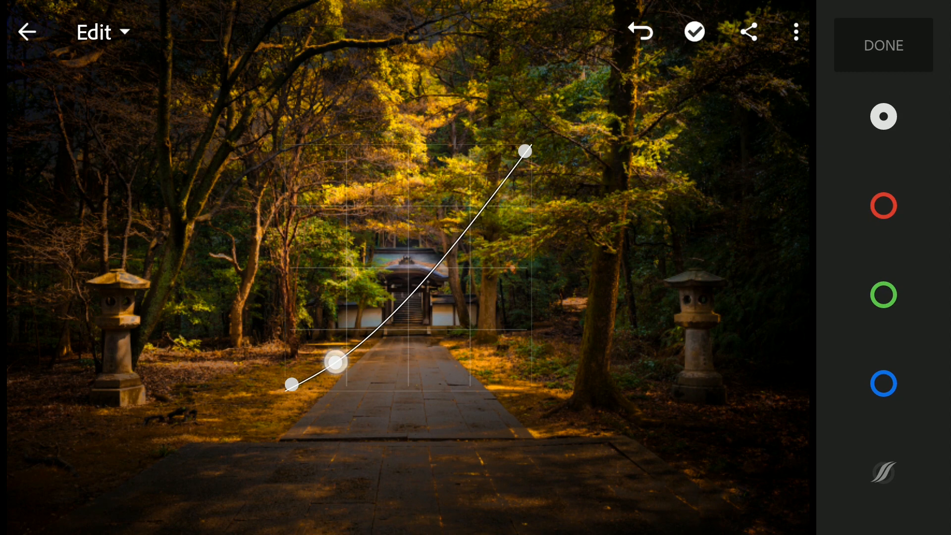
- Pull the curve's shadows down and lift the midtones for added contrast
{"action": "left_click_drag", "start_coordinate": [336, 362], "coordinate": [331, 365]}
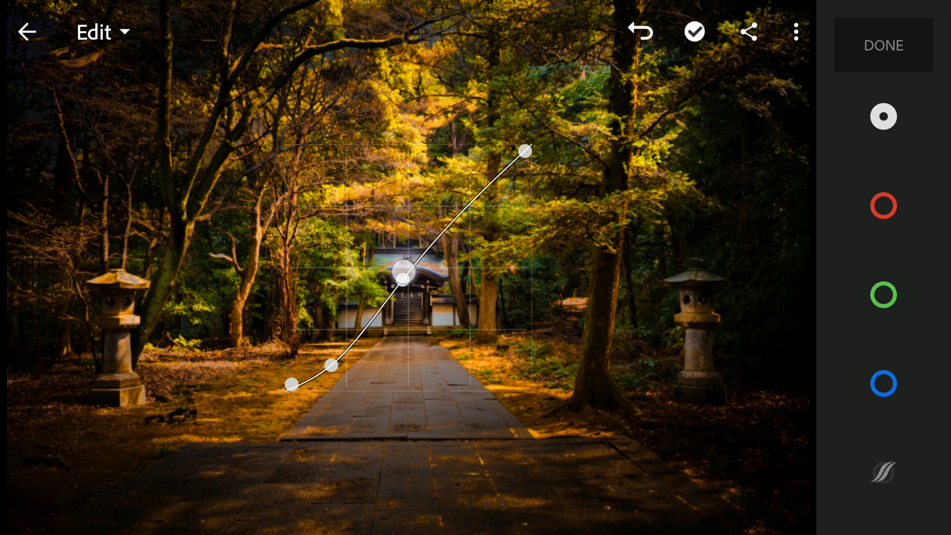
{"action": "left_click_drag", "start_coordinate": [401, 278], "coordinate": [395, 274]}
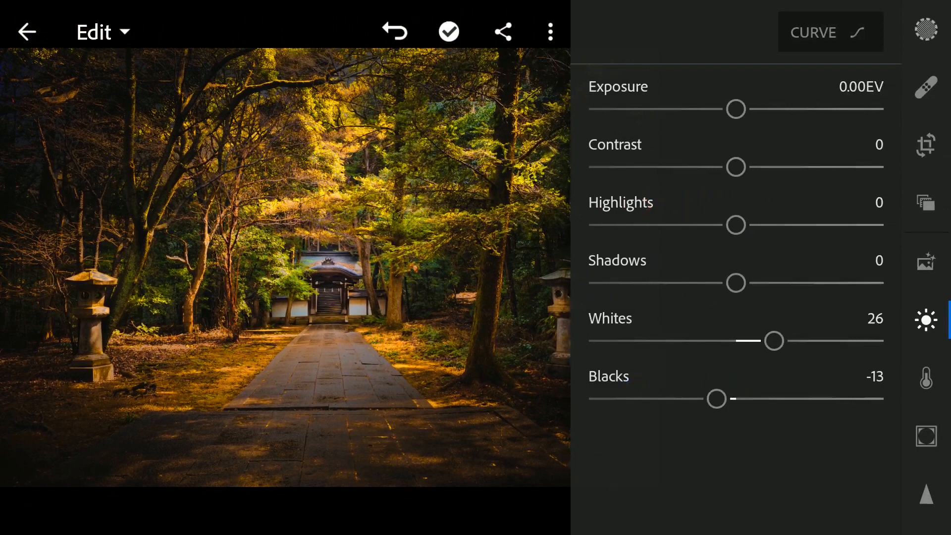
- Cool the white balance Temp to -17 in the Color panel
{"action": "left_click", "coordinate": [927, 378]}
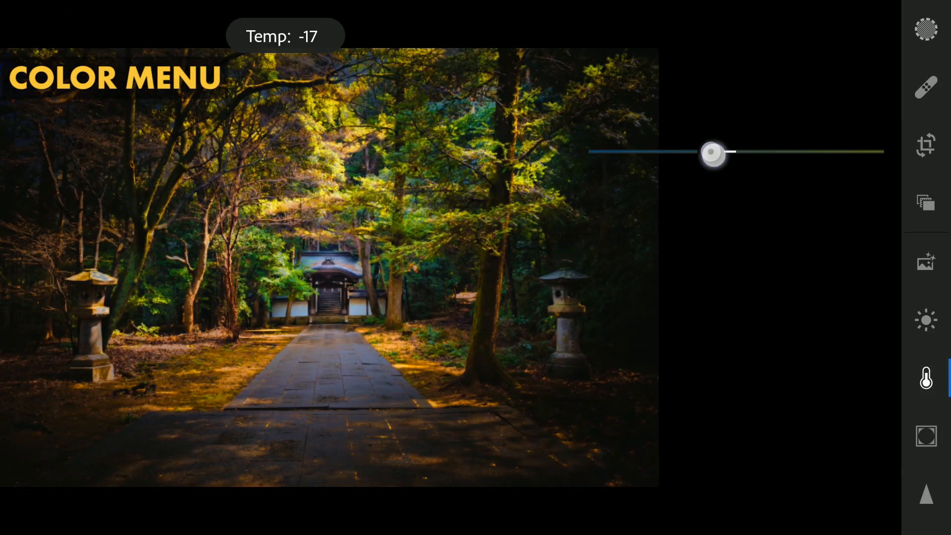
{"action": "left_click_drag", "start_coordinate": [712, 153], "coordinate": [723, 153]}
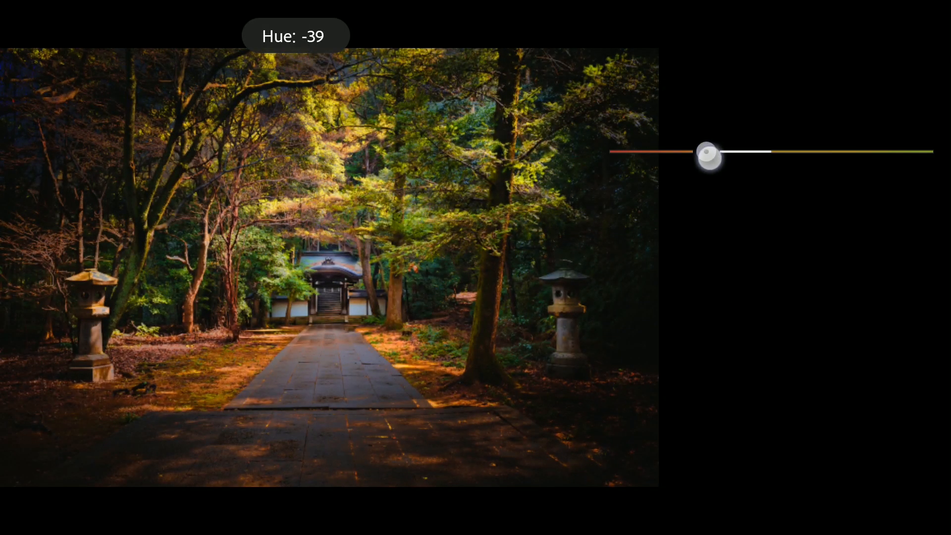
- In Color Mix, shift the yellow hue to -69 toward orange and select the green range
{"action": "left_click_drag", "start_coordinate": [708, 156], "coordinate": [672, 151]}
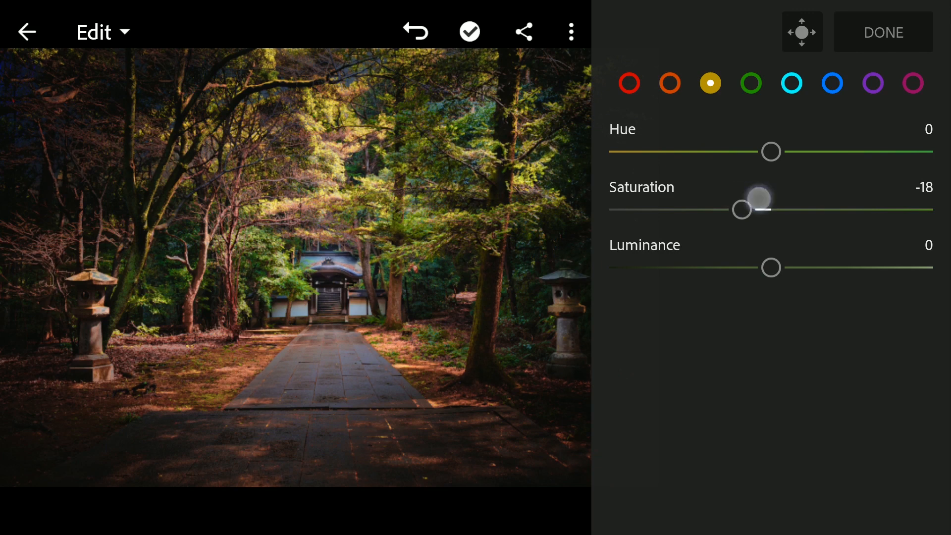
{"action": "left_click_drag", "start_coordinate": [771, 151], "coordinate": [660, 152]}
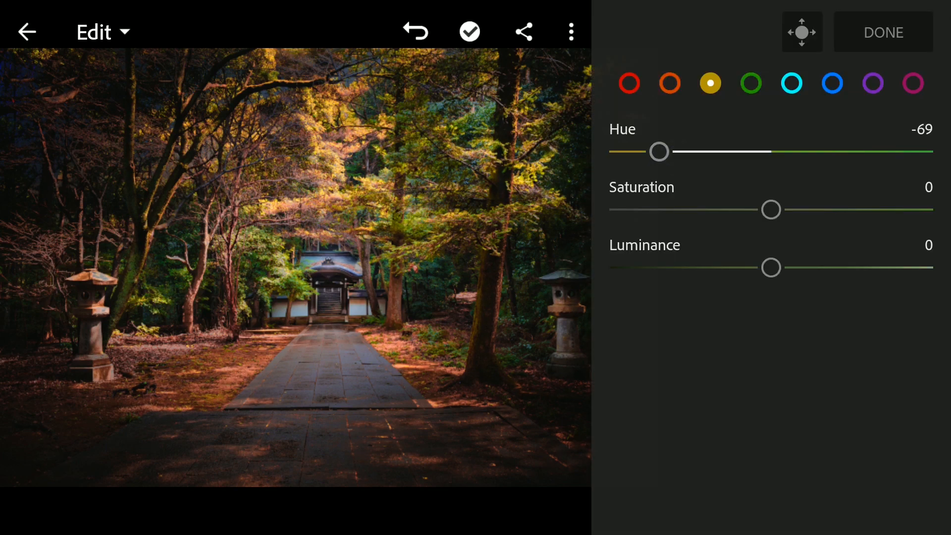
{"action": "left_click", "coordinate": [751, 84]}
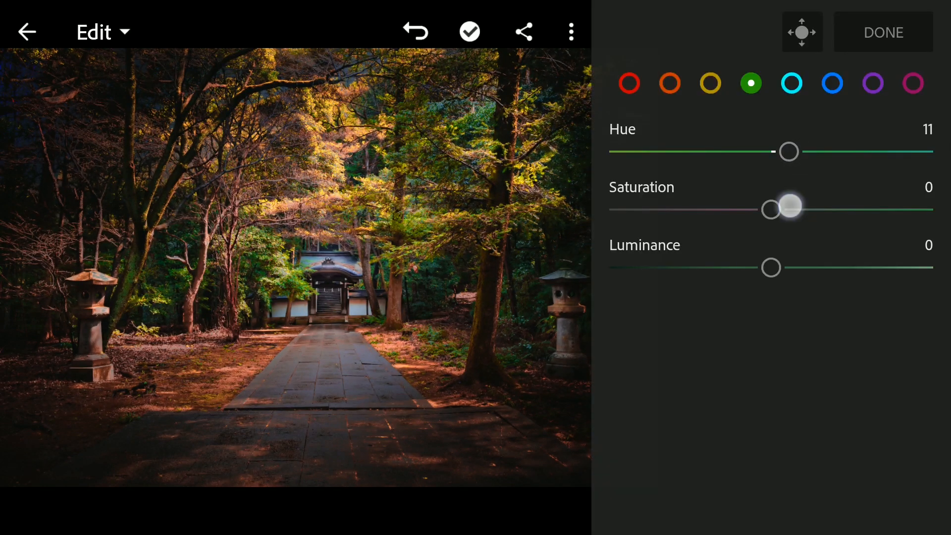